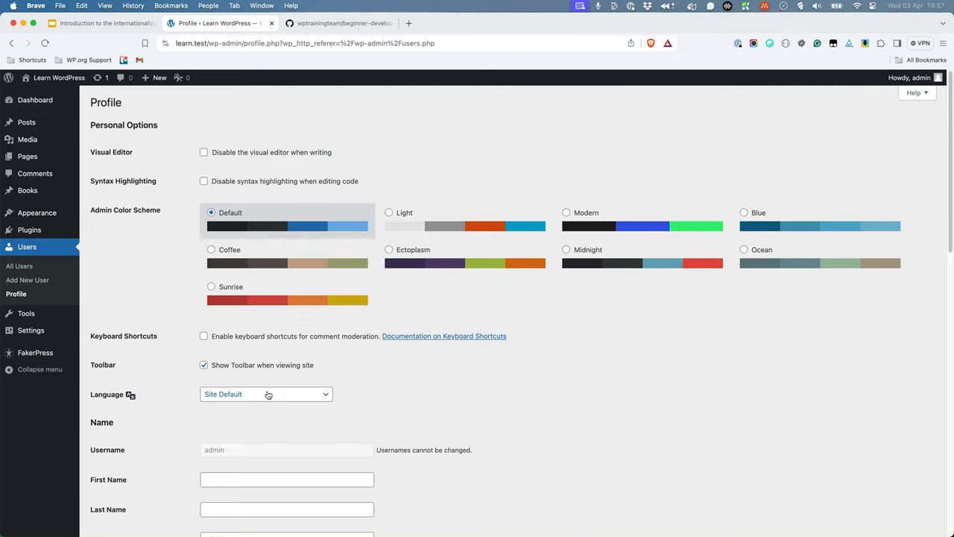
Set the profile language to Español and update the profile so the admin shows in Spanish
click(265, 394)
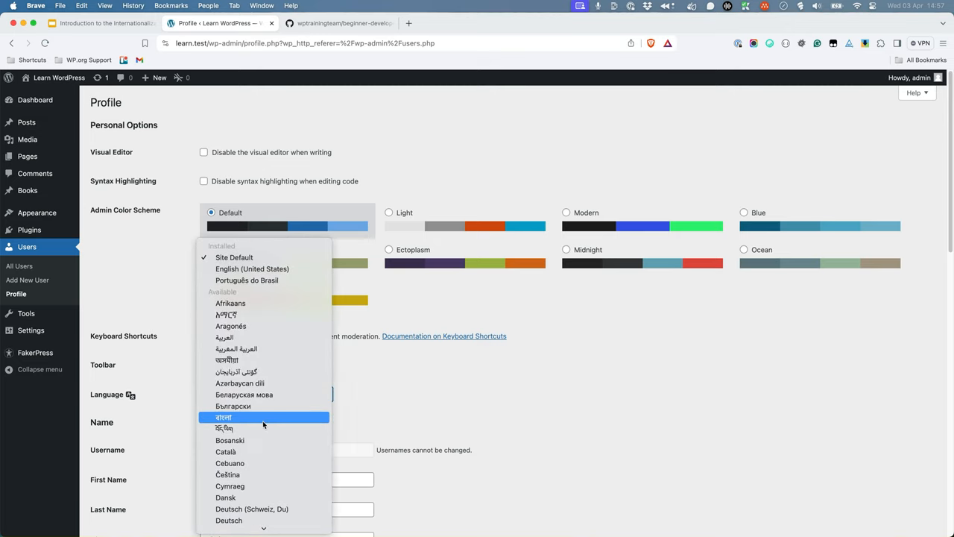
scroll(down, 3)
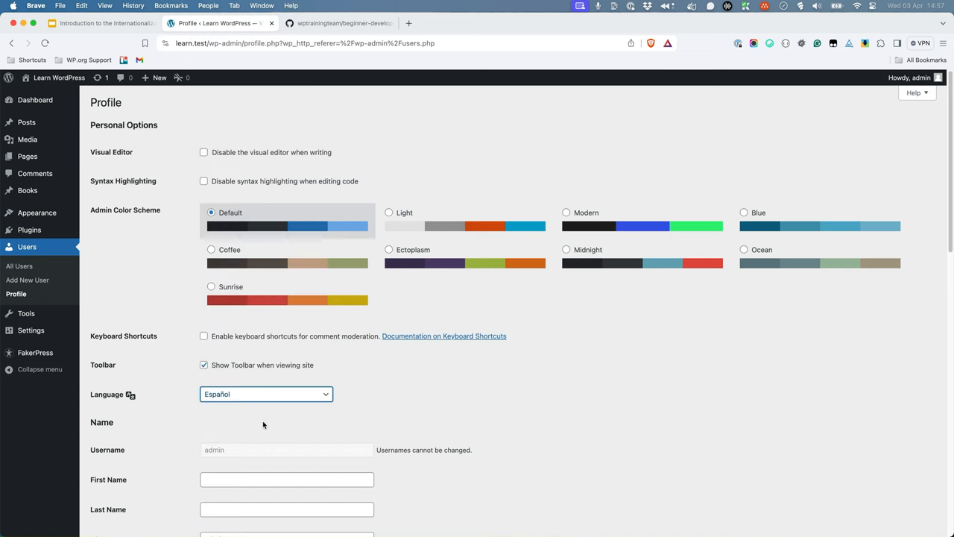
scroll(down, 3)
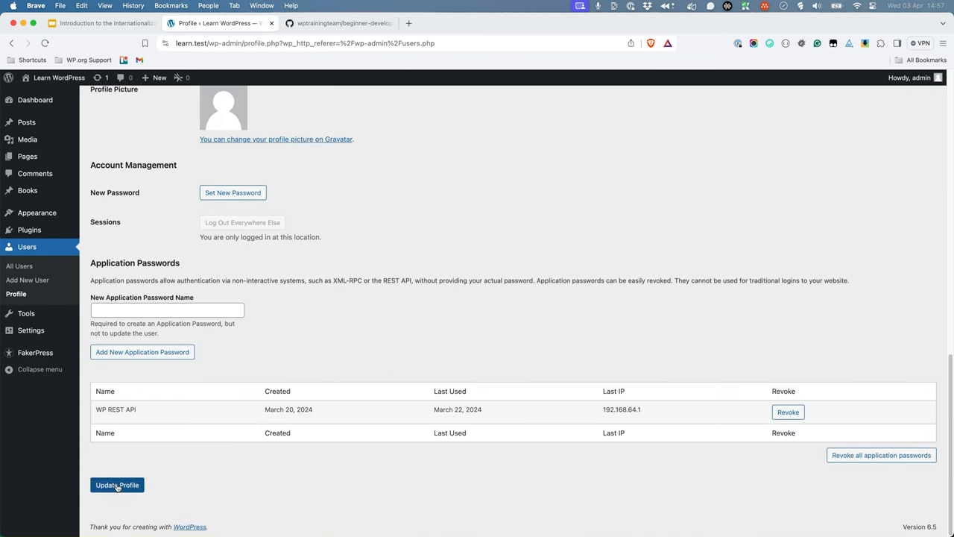
click(116, 484)
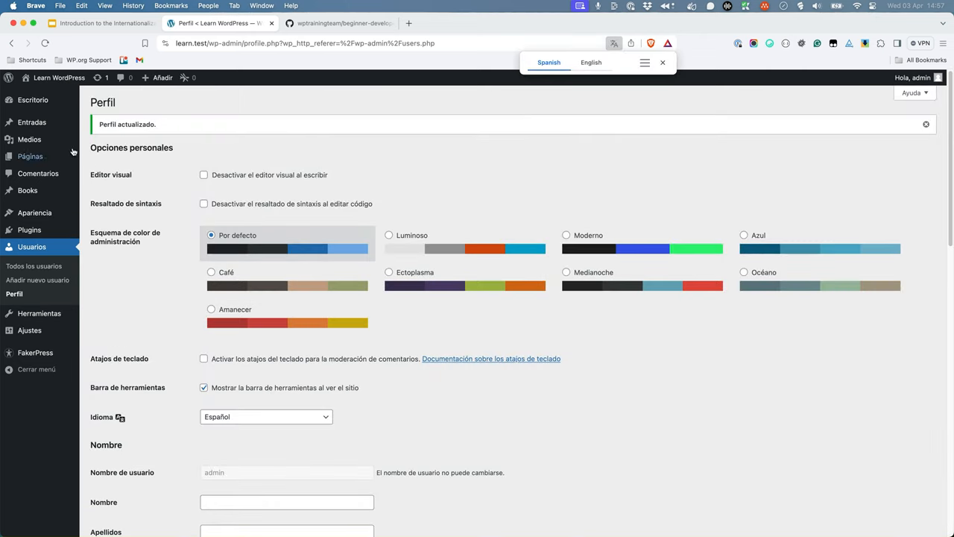
click(33, 98)
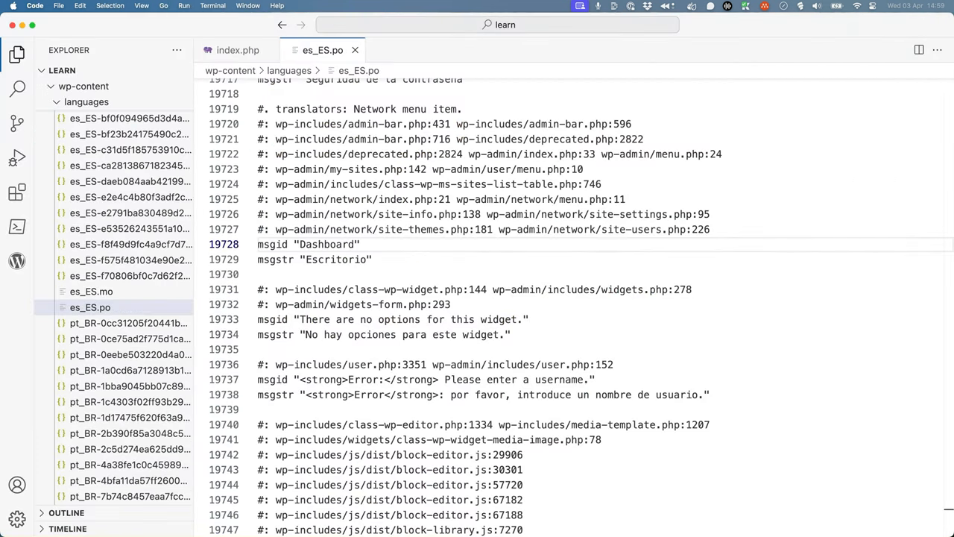
Show the es_ES.po entry translating "Dashboard" as "Escritorio"
click(358, 245)
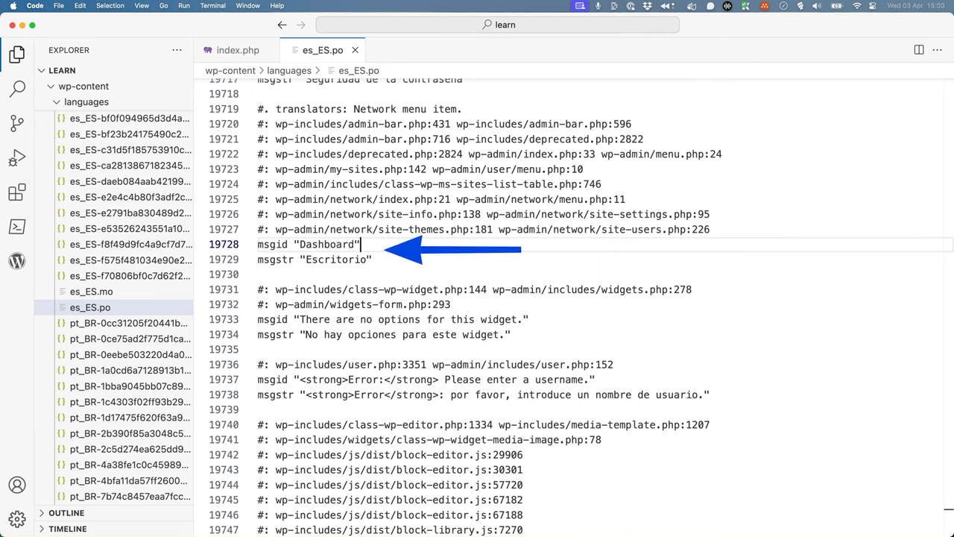
mouse_move(784, 377)
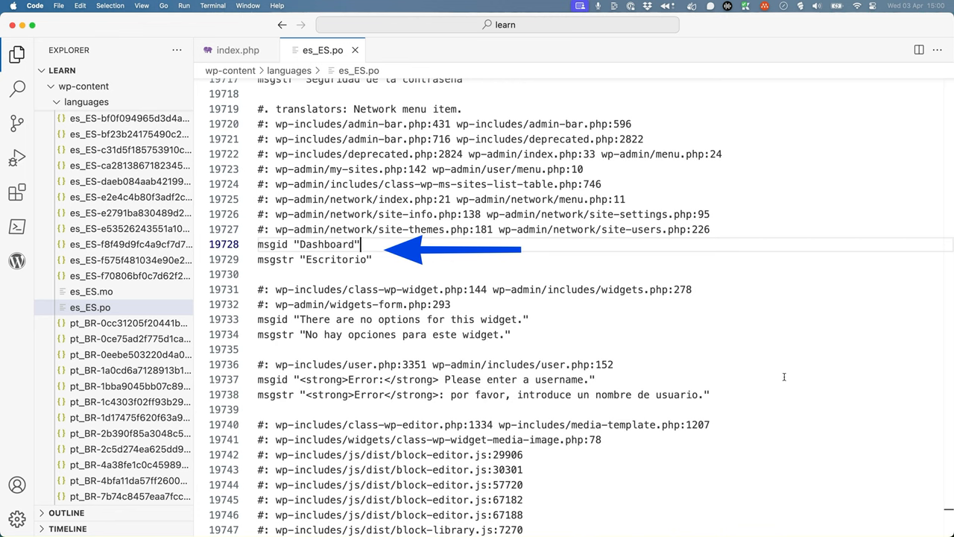
click(238, 51)
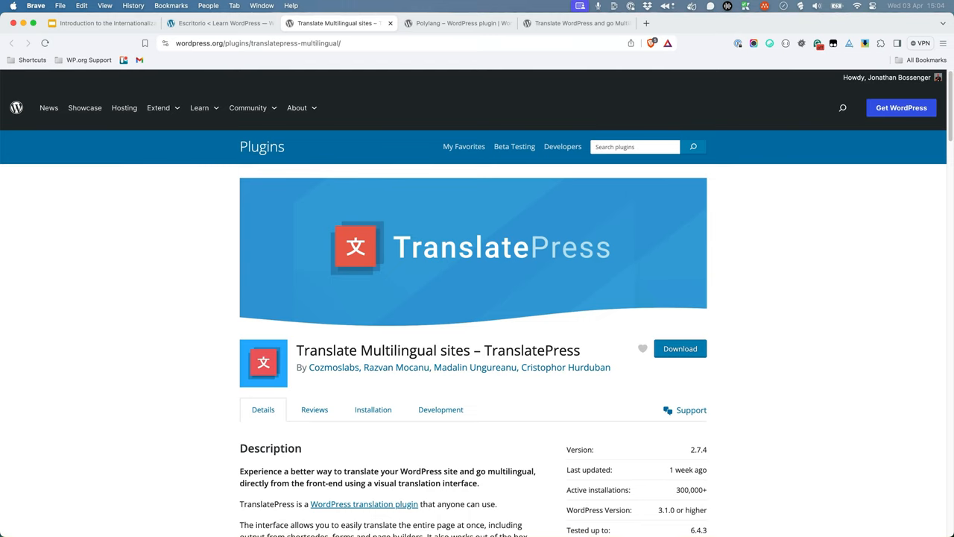
Review the Polylang and Internationalization pages, then the Internationalization Functions page
click(455, 24)
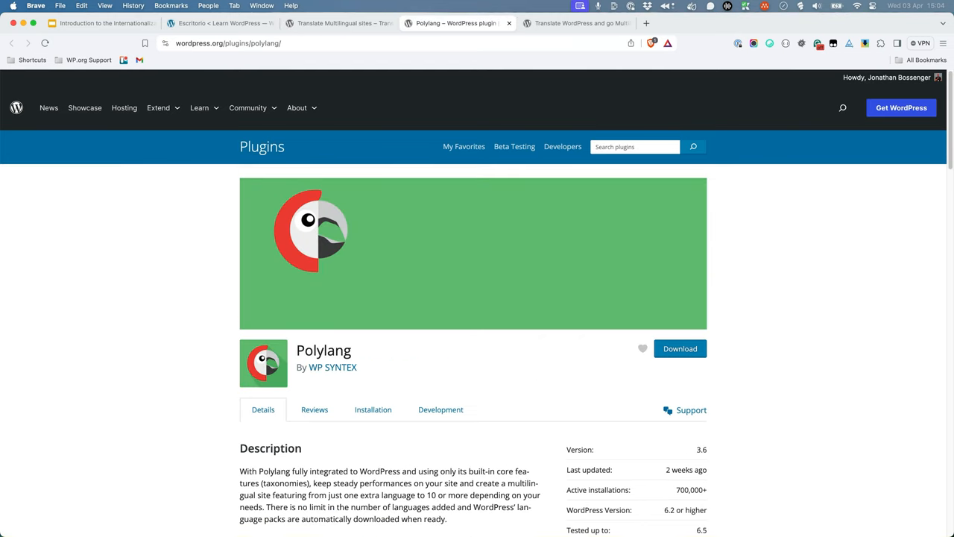
click(574, 24)
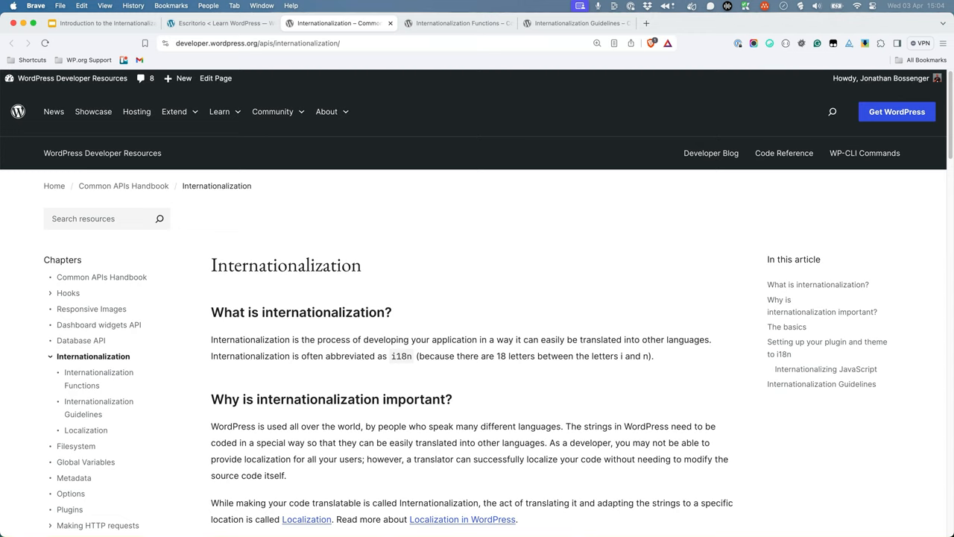
click(456, 24)
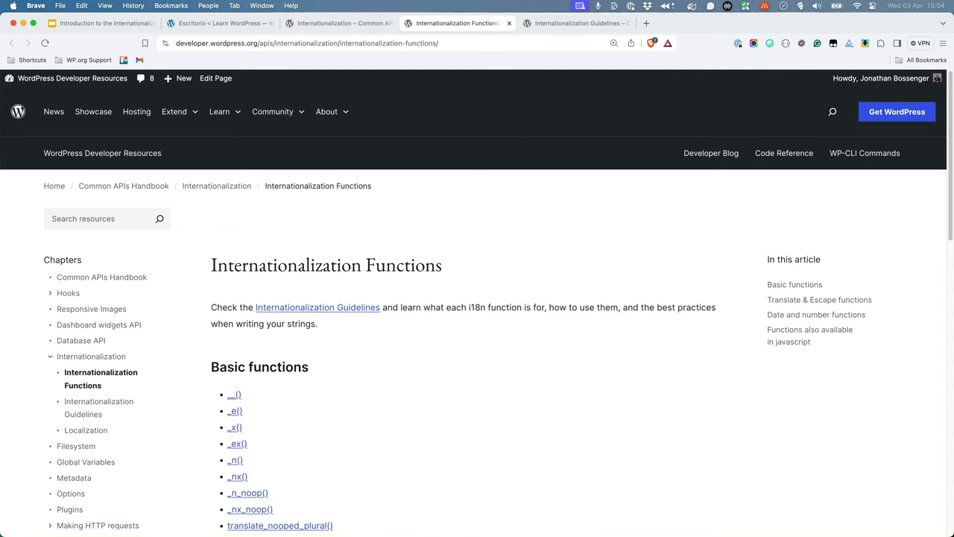